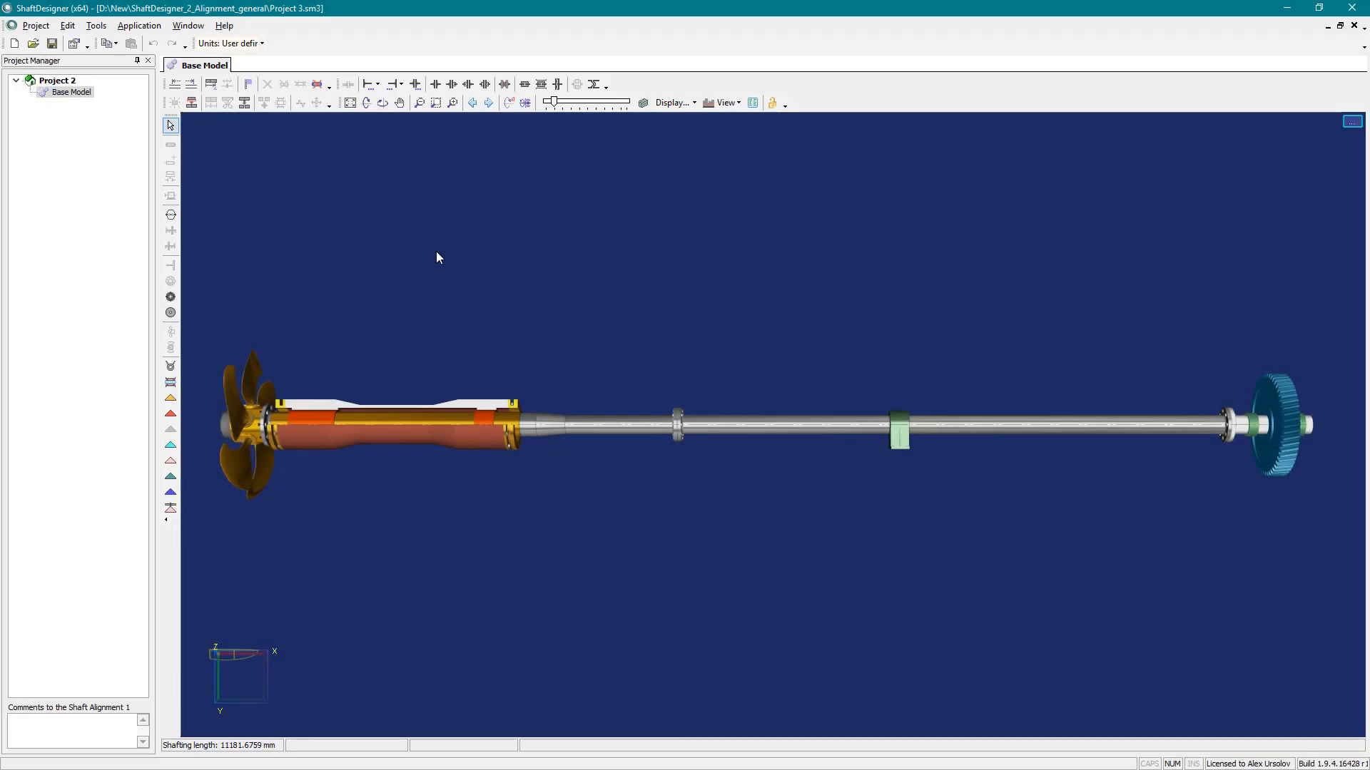
Step: Create Shaft Alignment 1 with State 1 from the base model via the Application menu
click(139, 26)
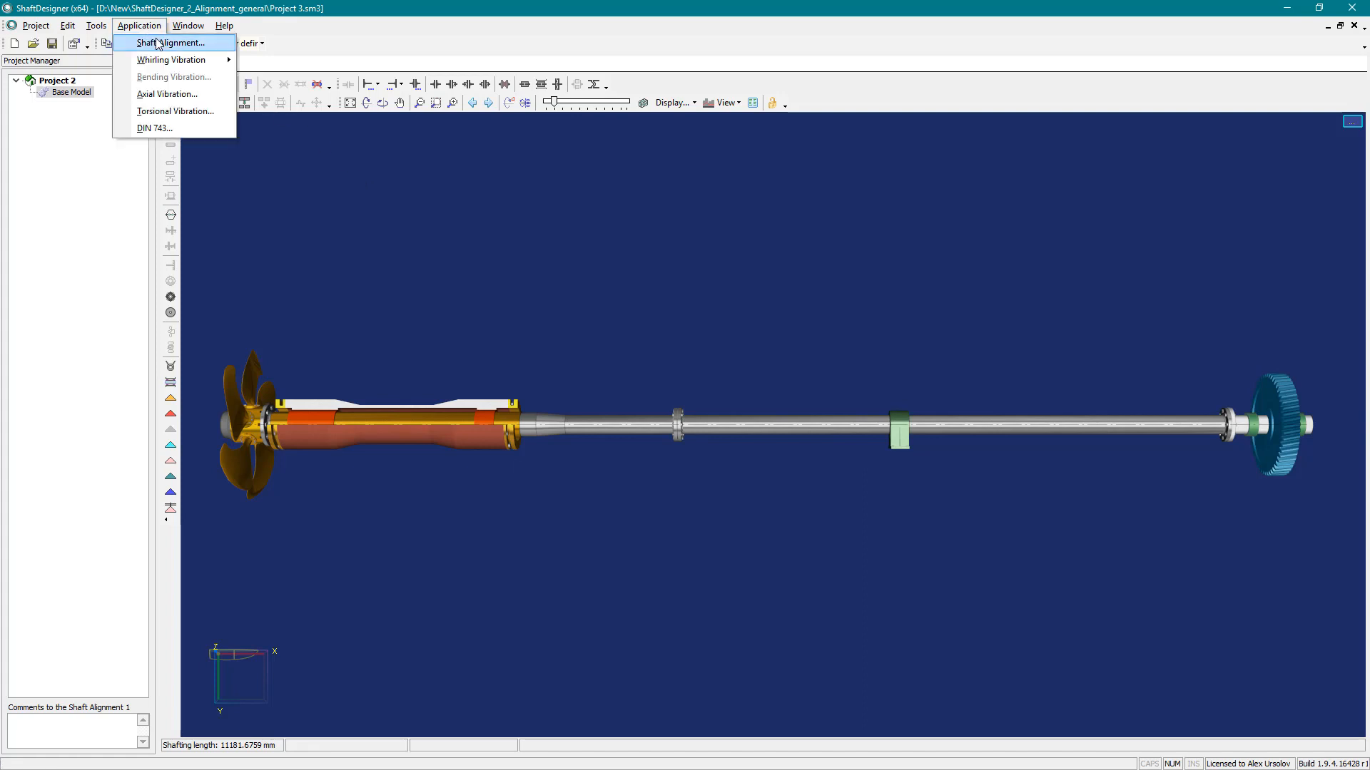
click(172, 42)
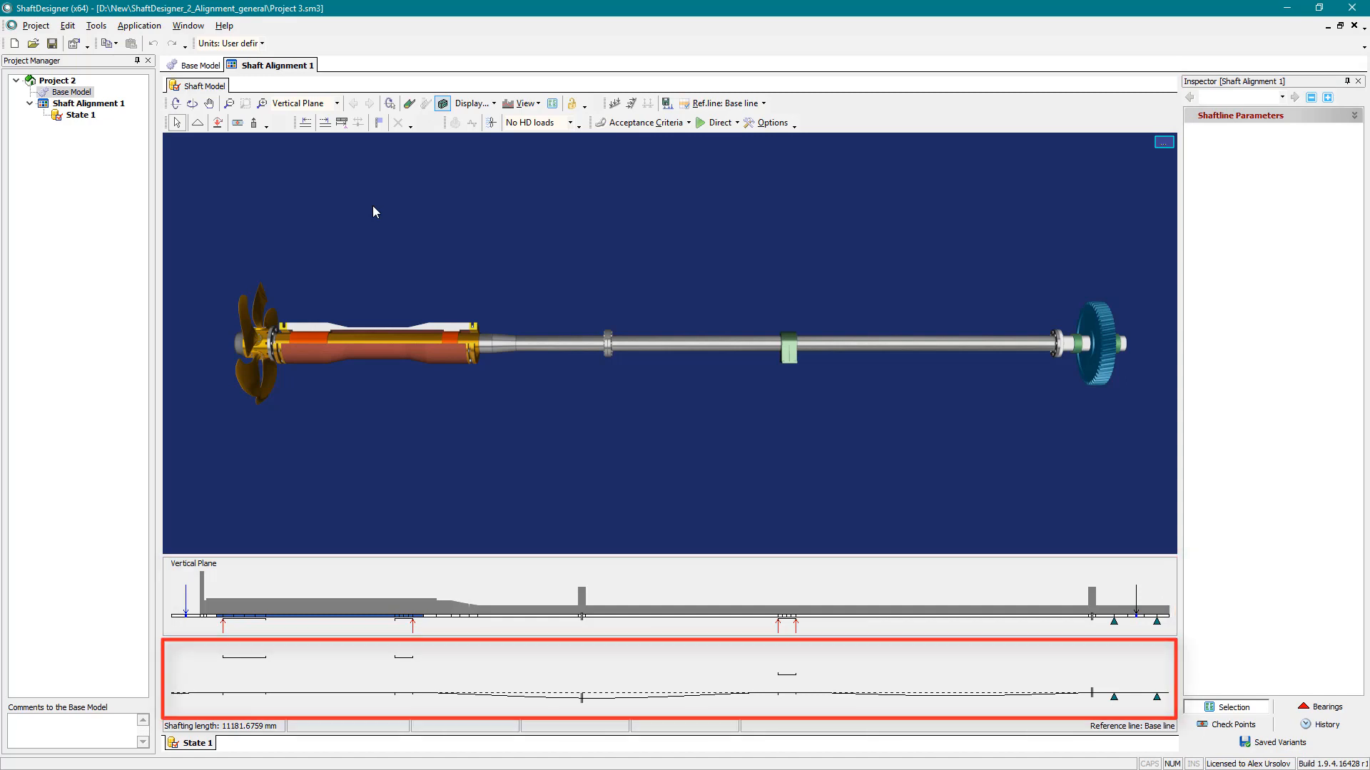
Step: Add a 10 kN, 10 kN·m concentrated load, decouple Flange 4, and activate Bearing 1
click(559, 319)
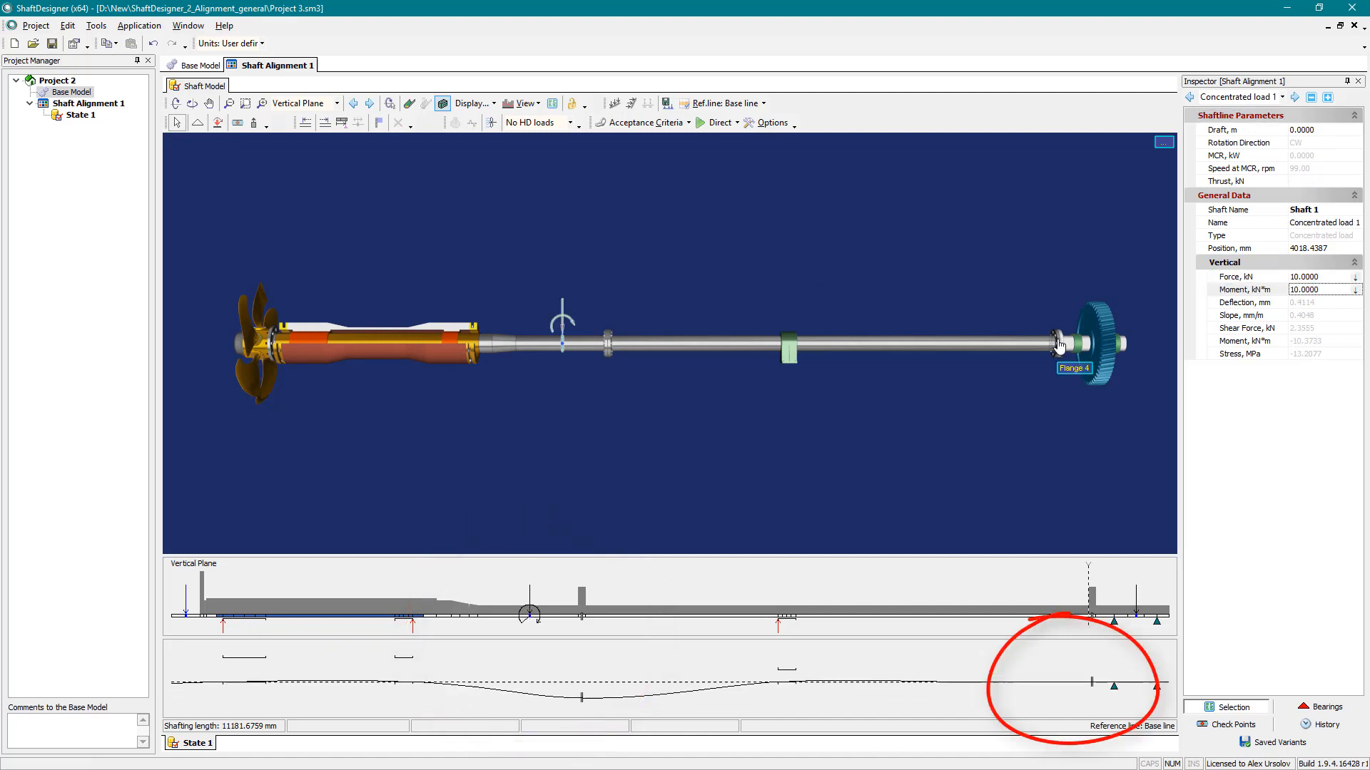
click(1075, 345)
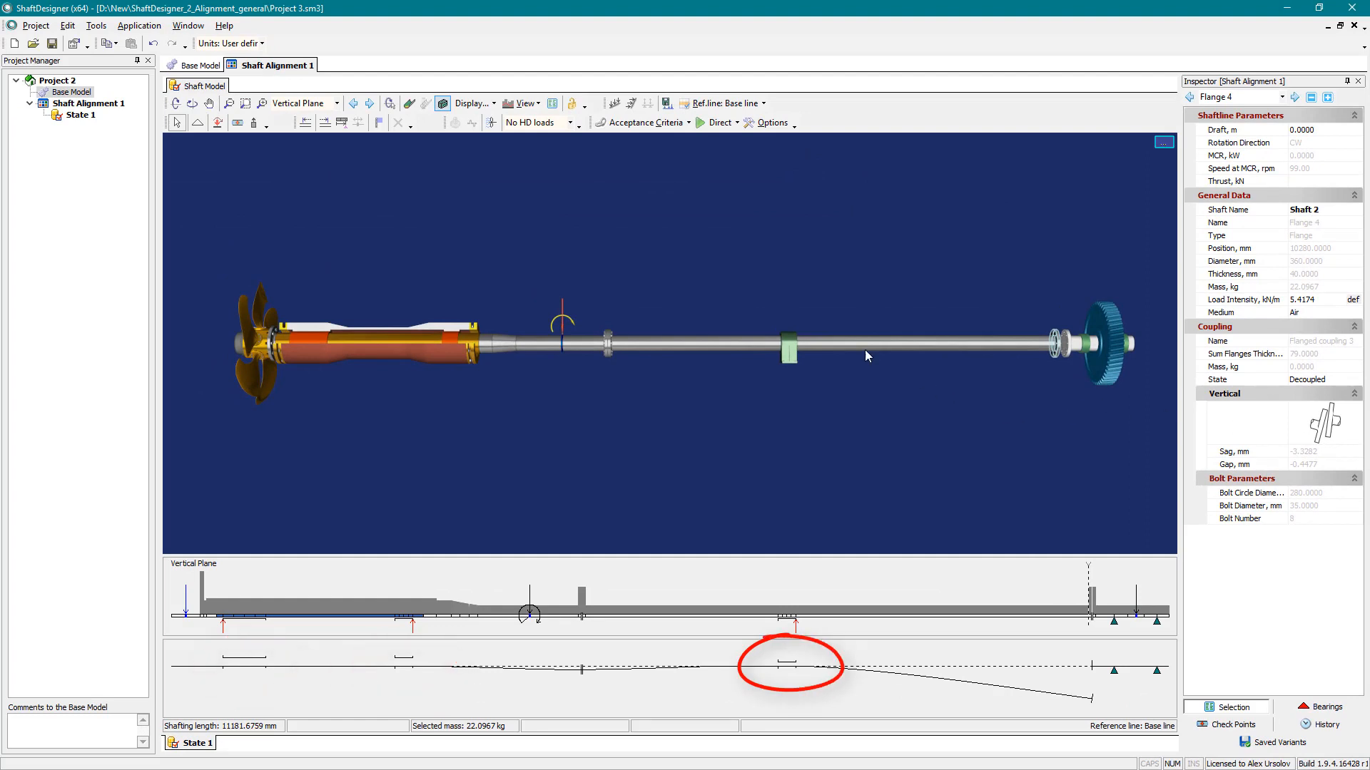
right_click(786, 341)
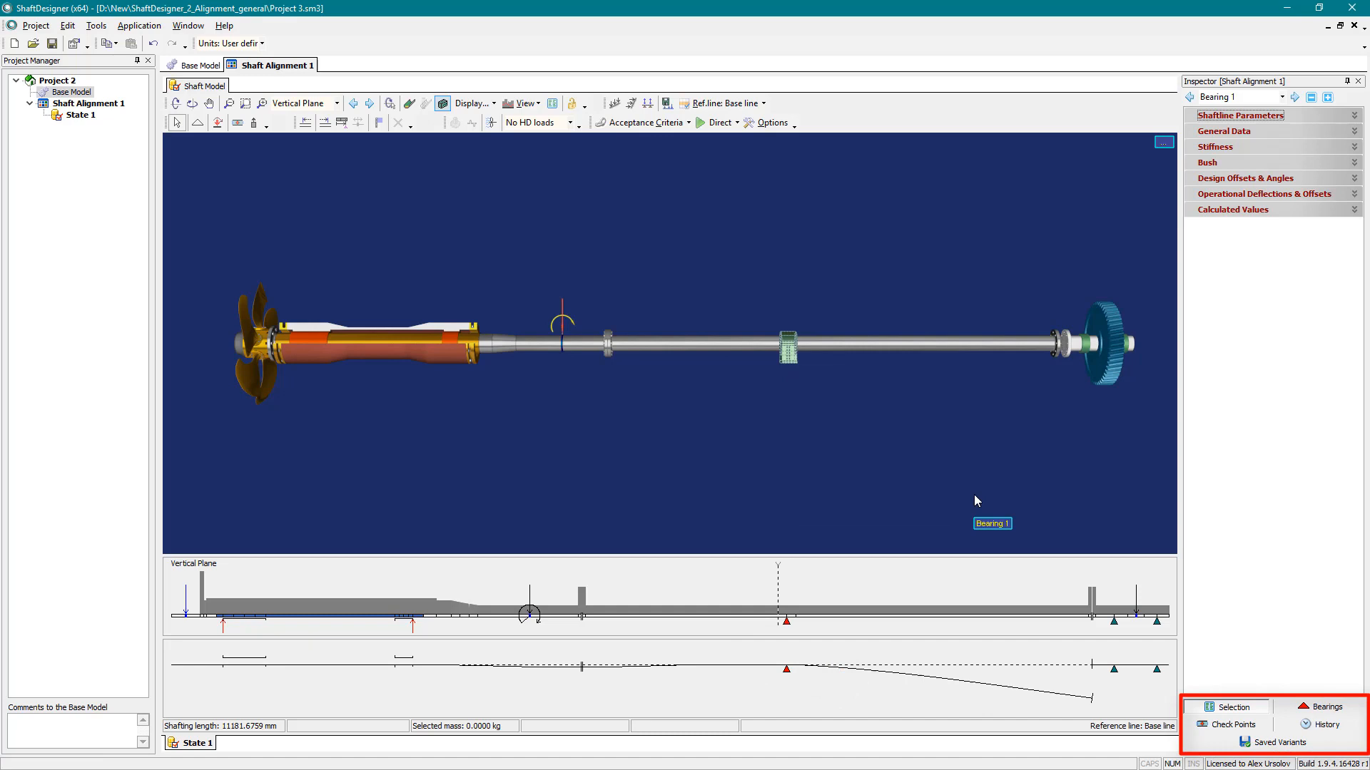
Step: Place Check point 1 on the shaft and expand its stress, deflection, moment and shear results
click(1328, 97)
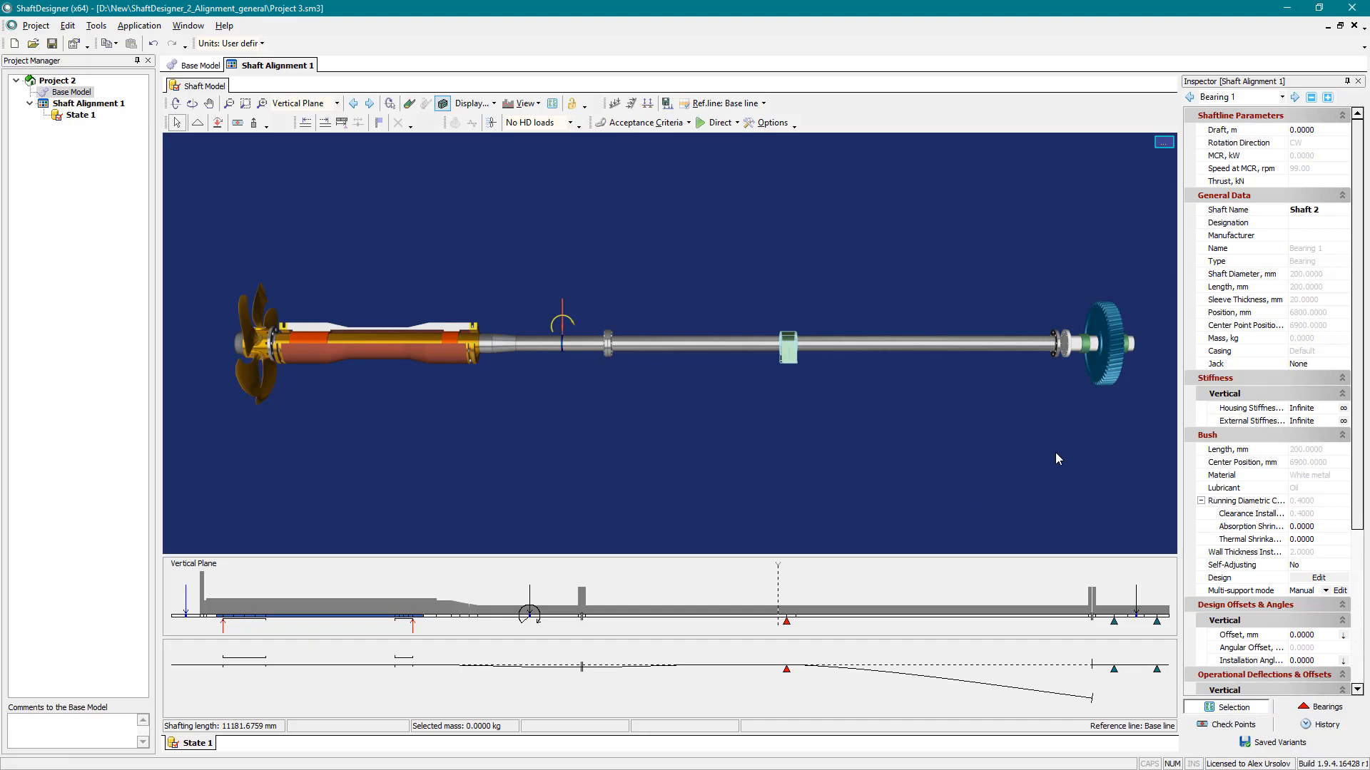
mouse_move(701, 409)
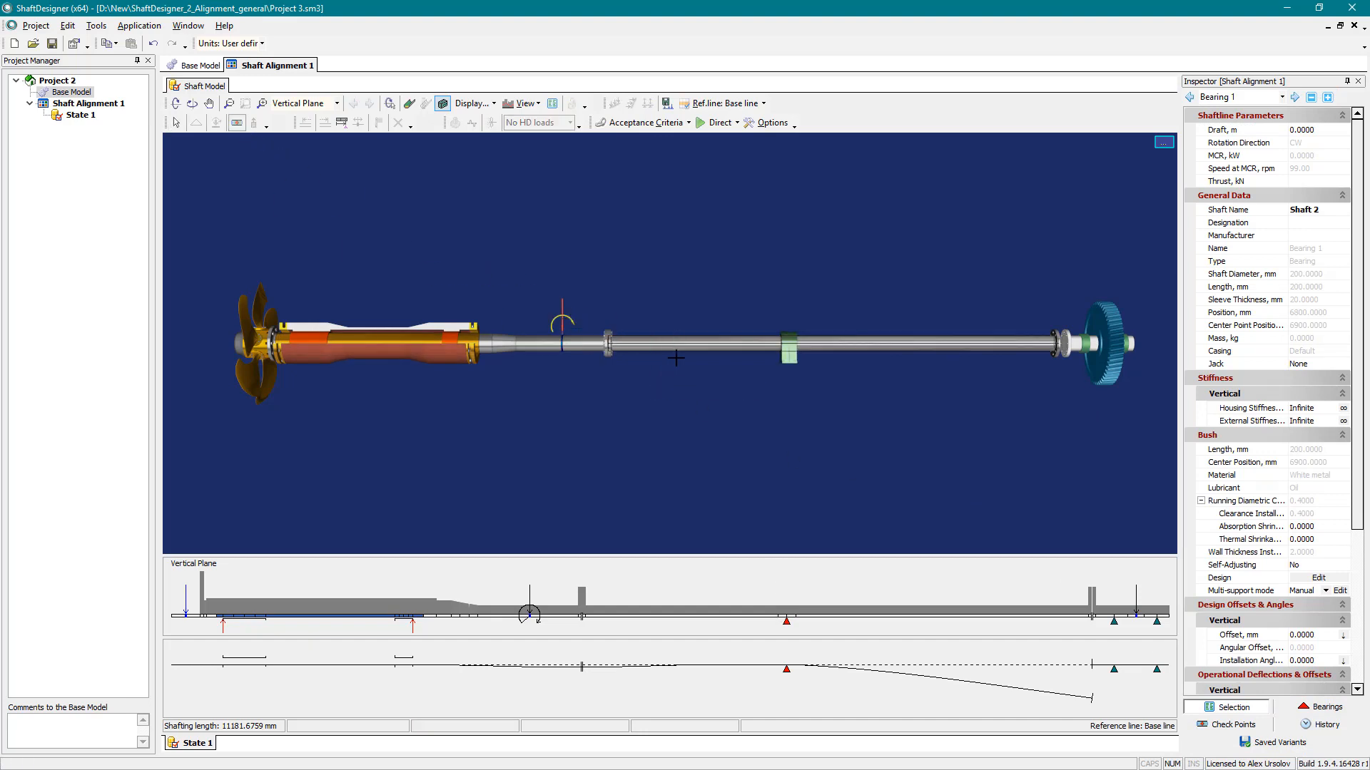
click(1232, 724)
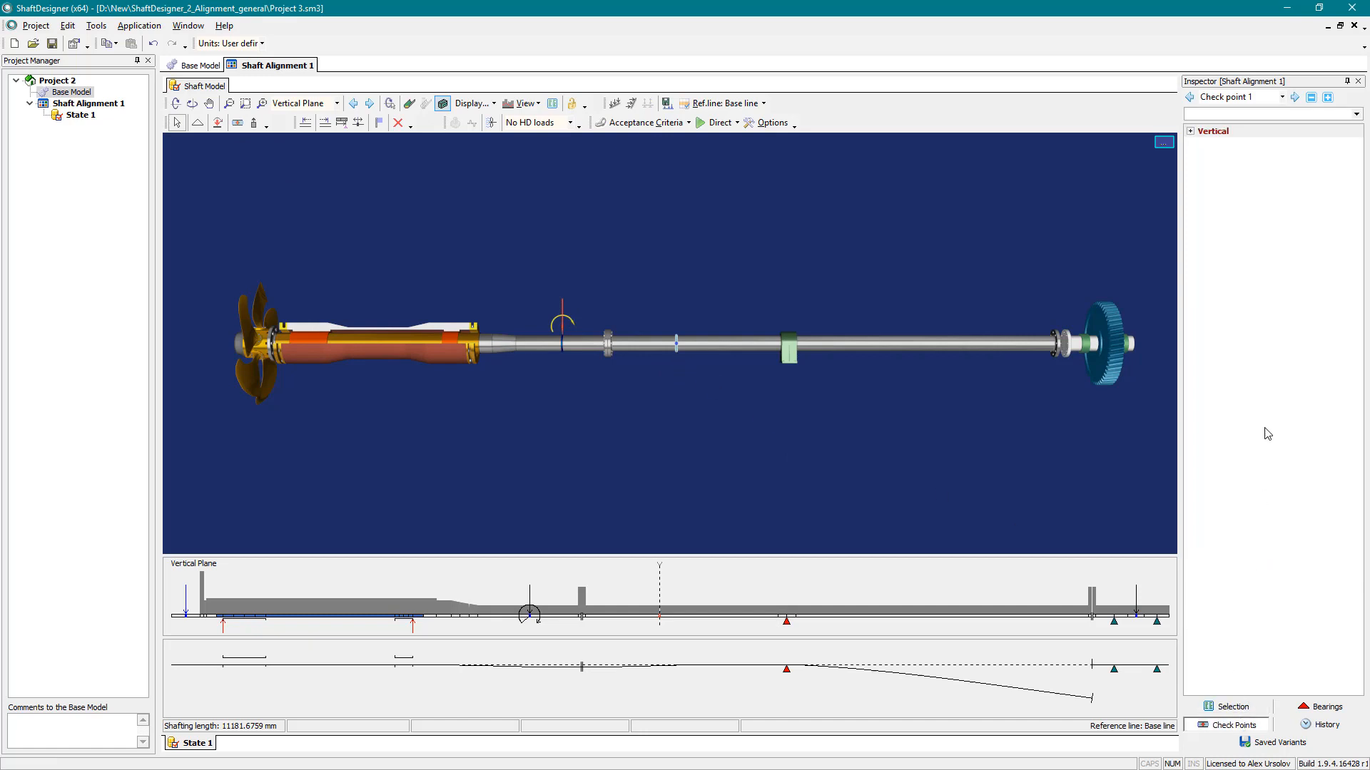
click(1191, 131)
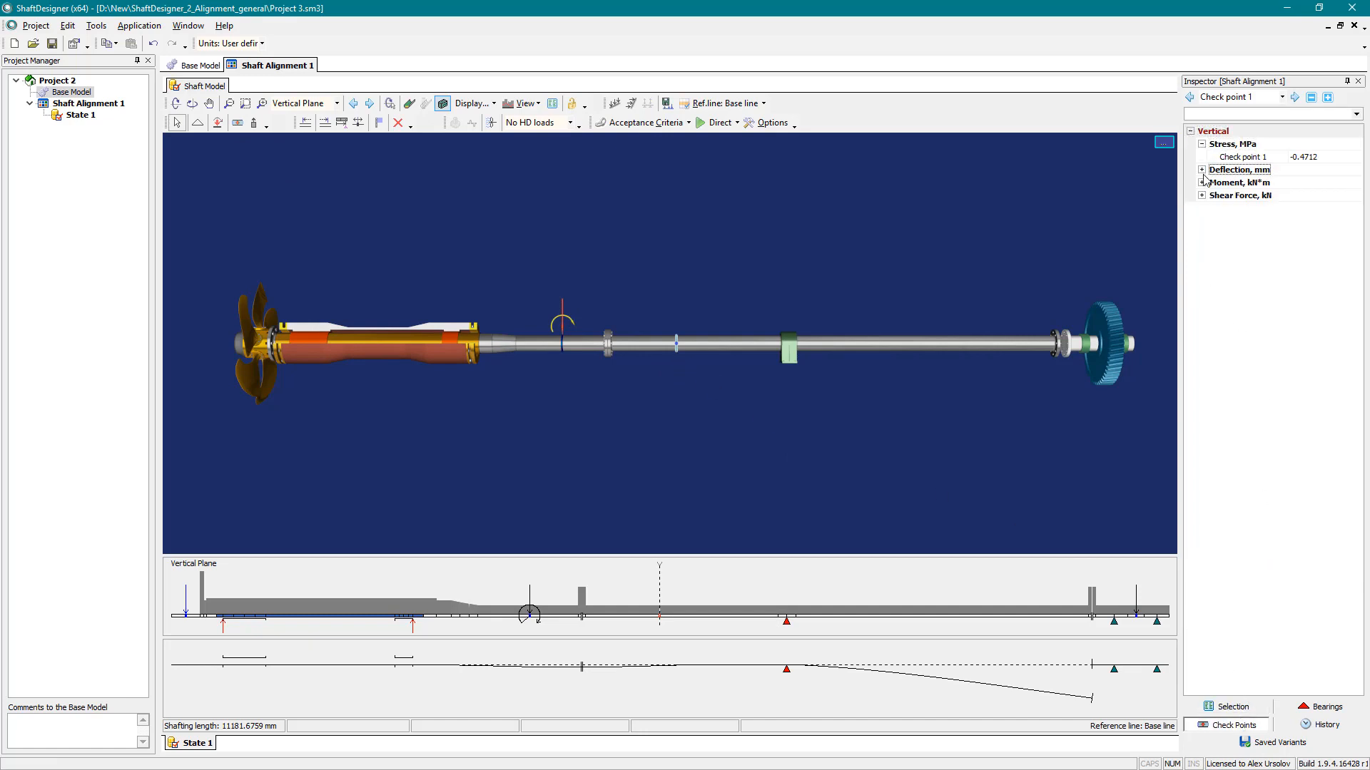
click(1202, 182)
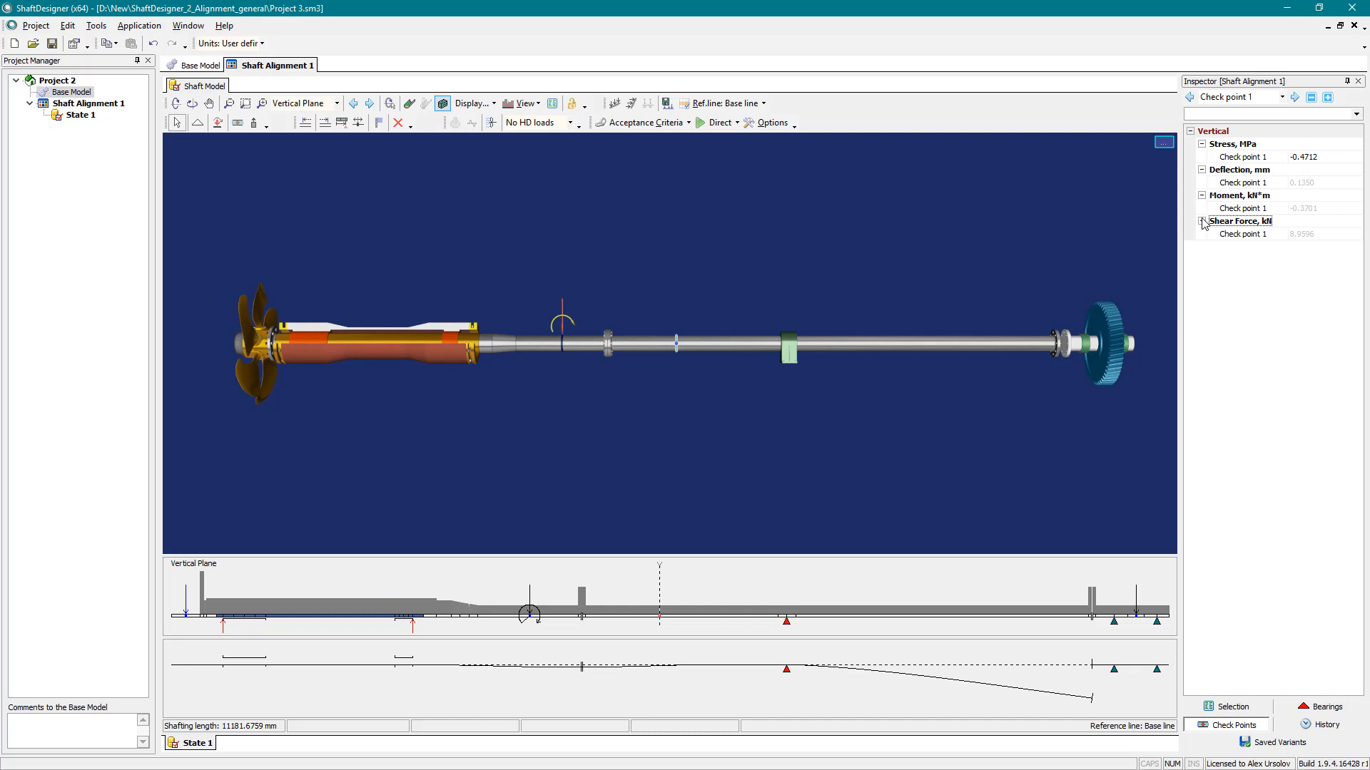
mouse_move(1135, 225)
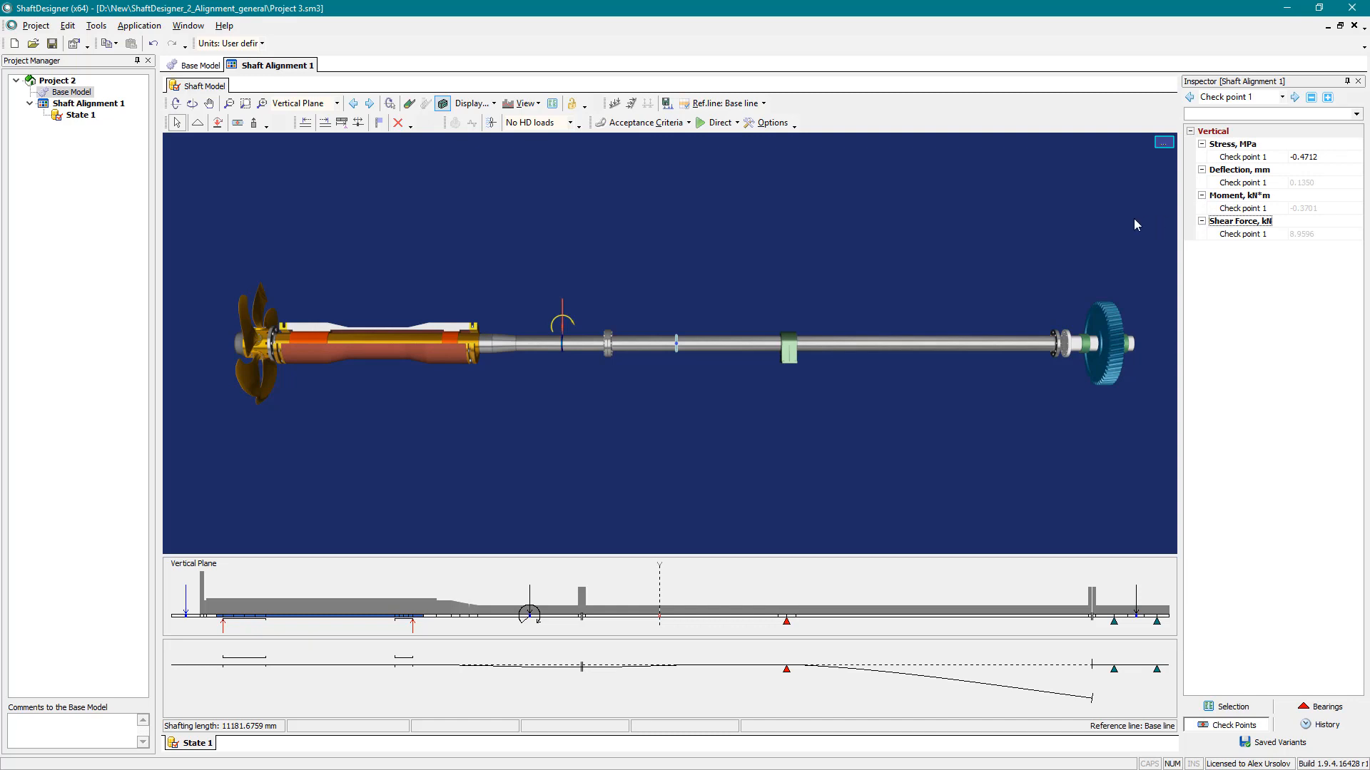
mouse_move(1112, 226)
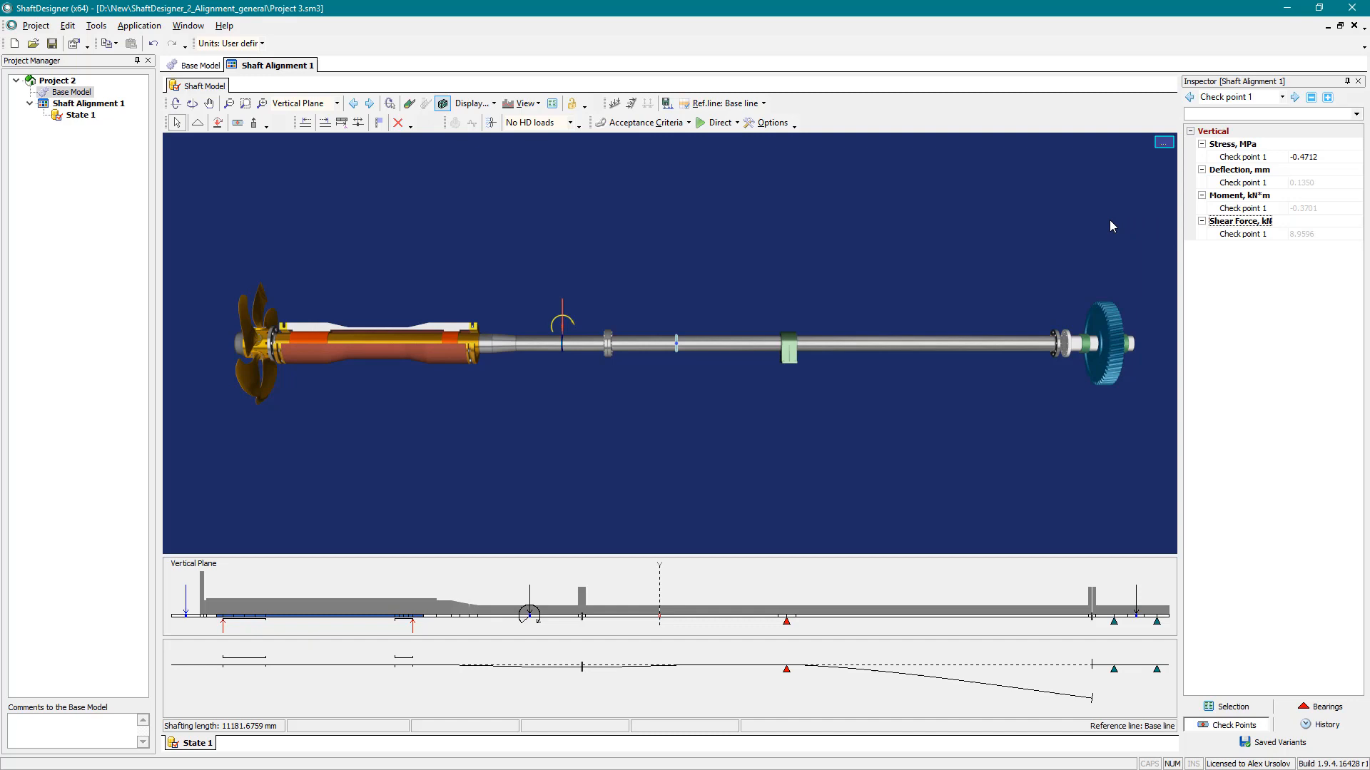
mouse_move(1315, 706)
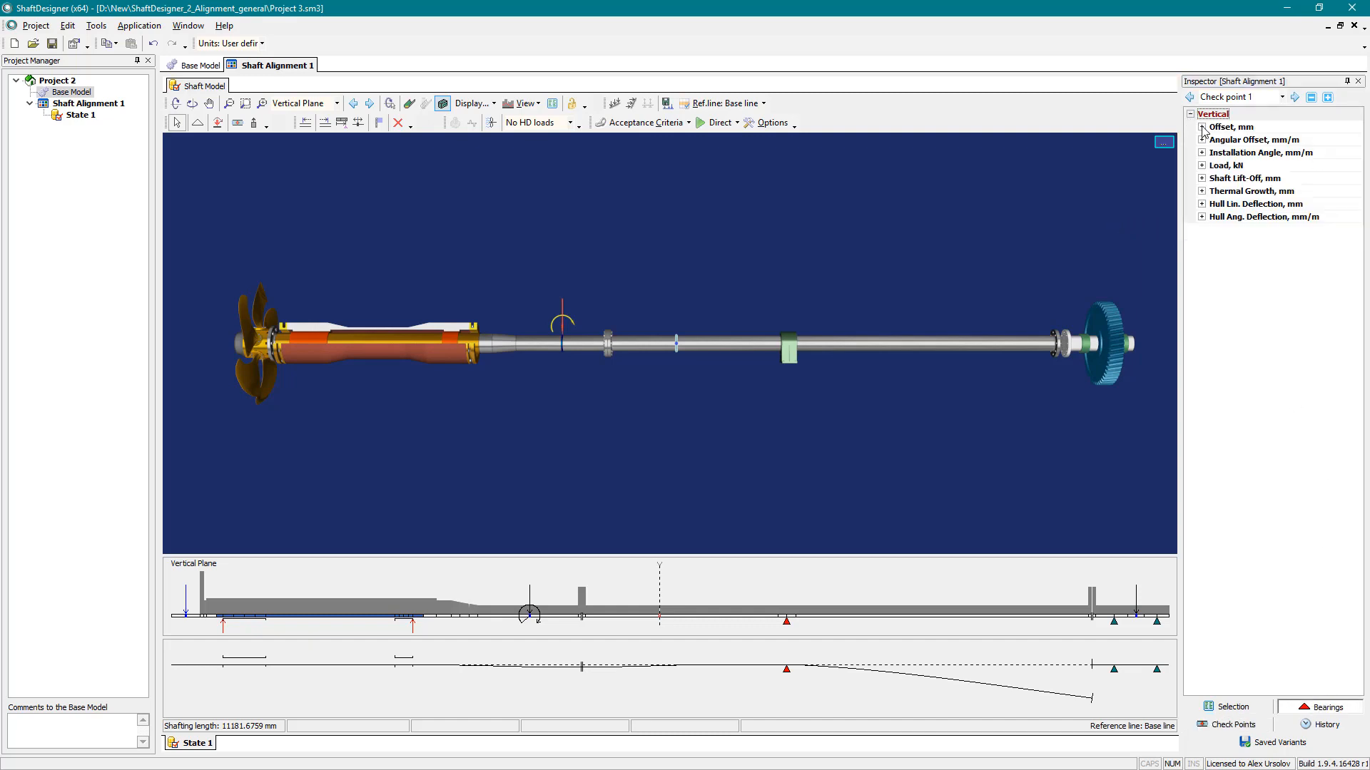
Step: Set vertical offsets of Bearing 1 and Sterntube bearing 2 to -1.2 mm
click(1202, 127)
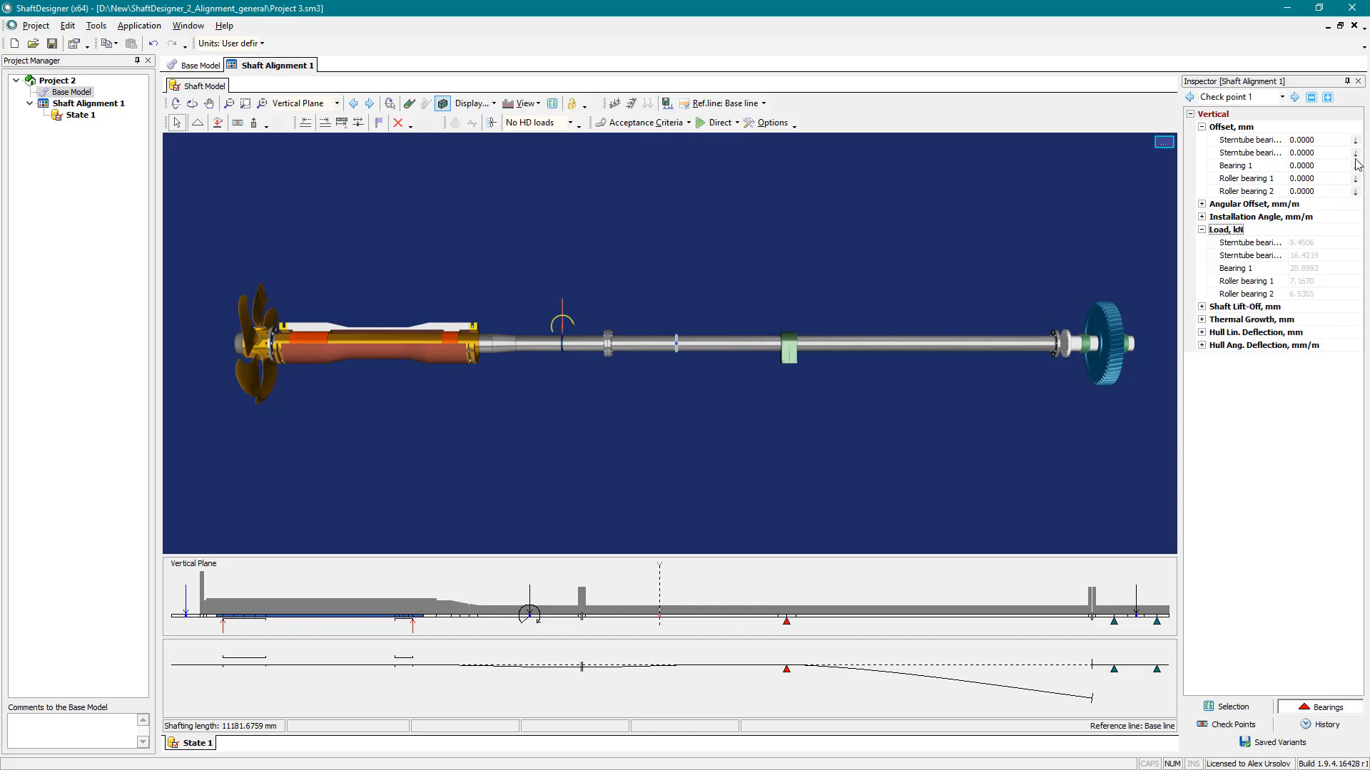
double_click(1301, 165)
text(-1.2000)
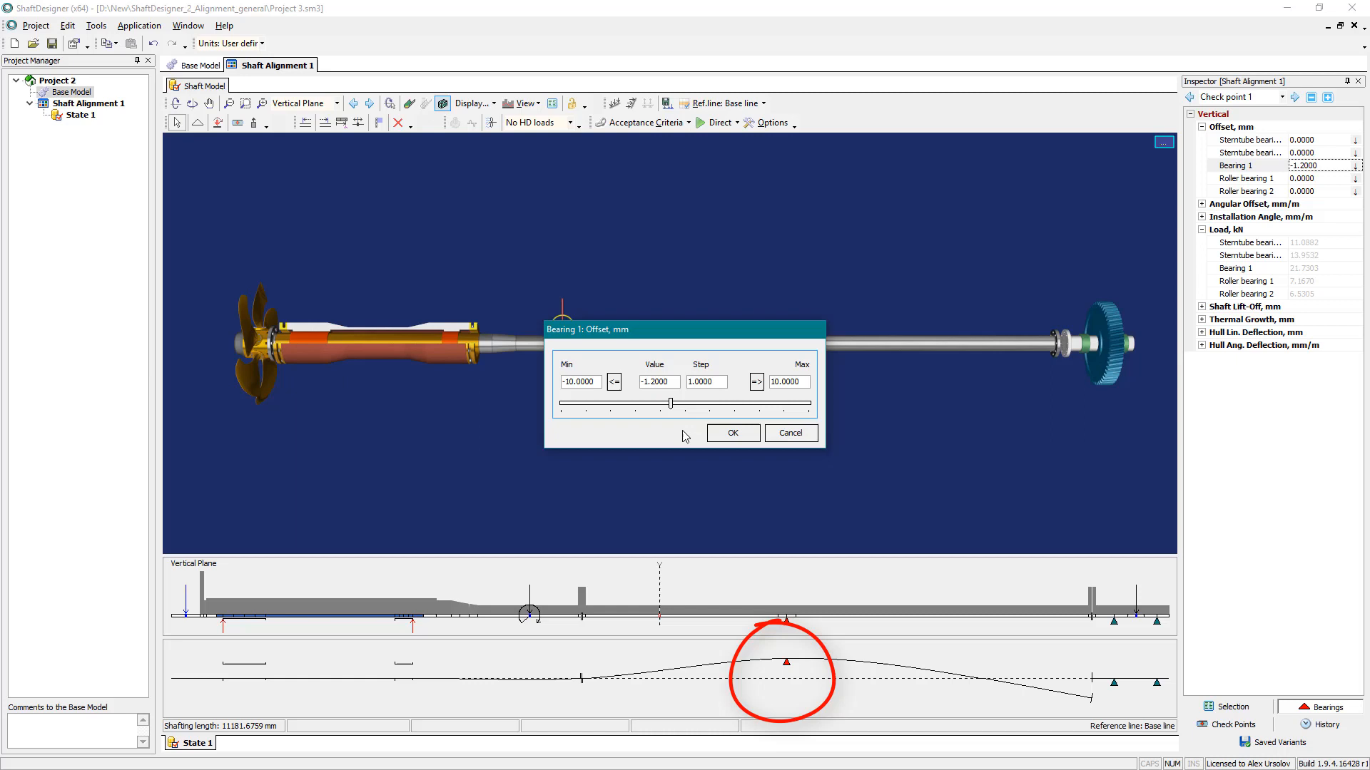
click(732, 432)
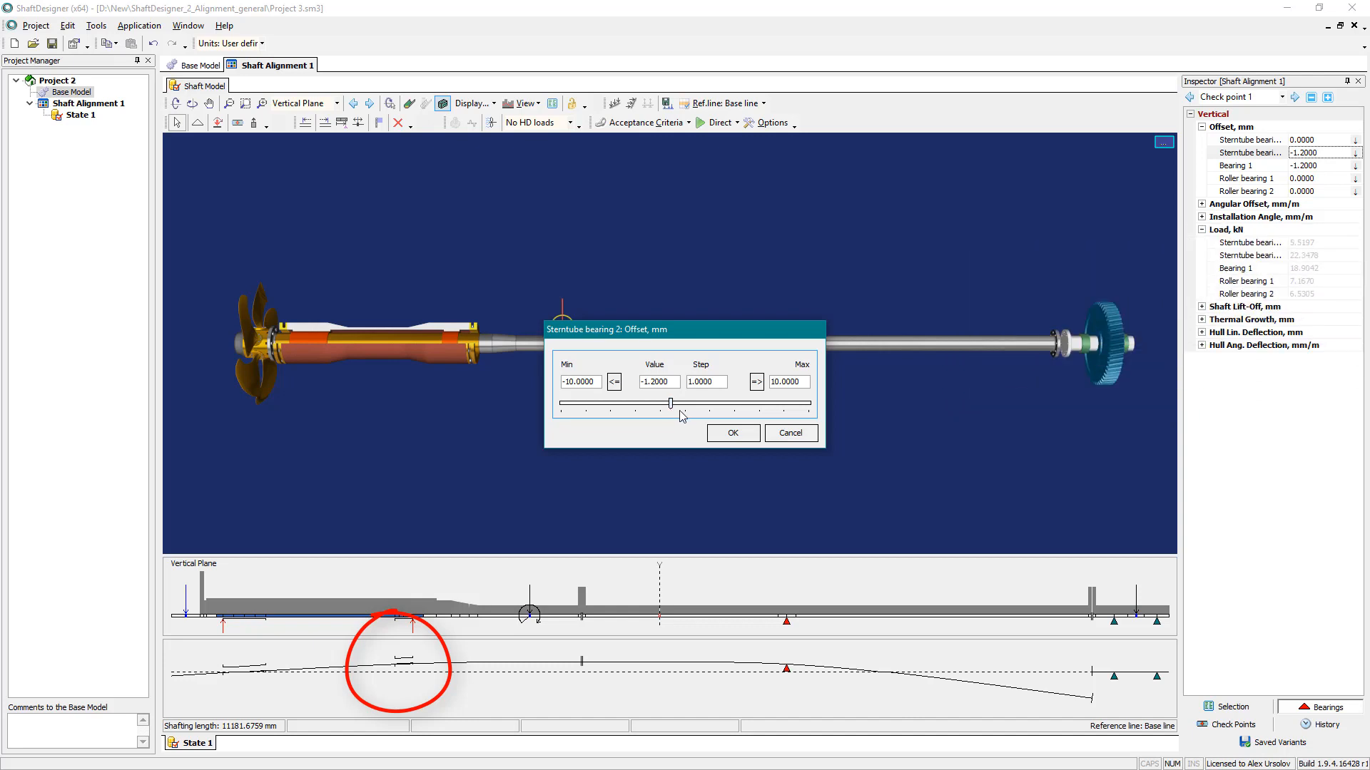
click(732, 432)
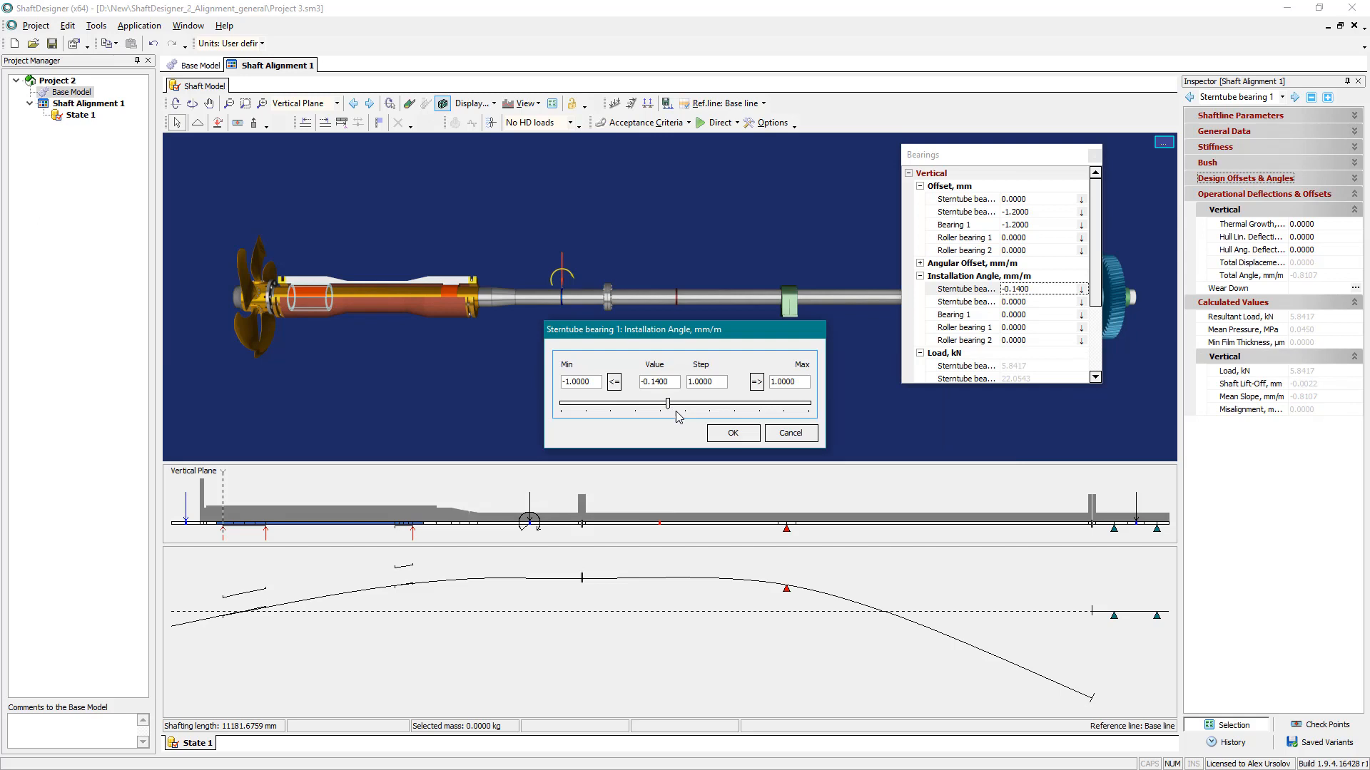
Step: Apply Sterntube bearing 1's -0.14 mm/m angle and view the horizontal-plane bearing offsets
click(732, 432)
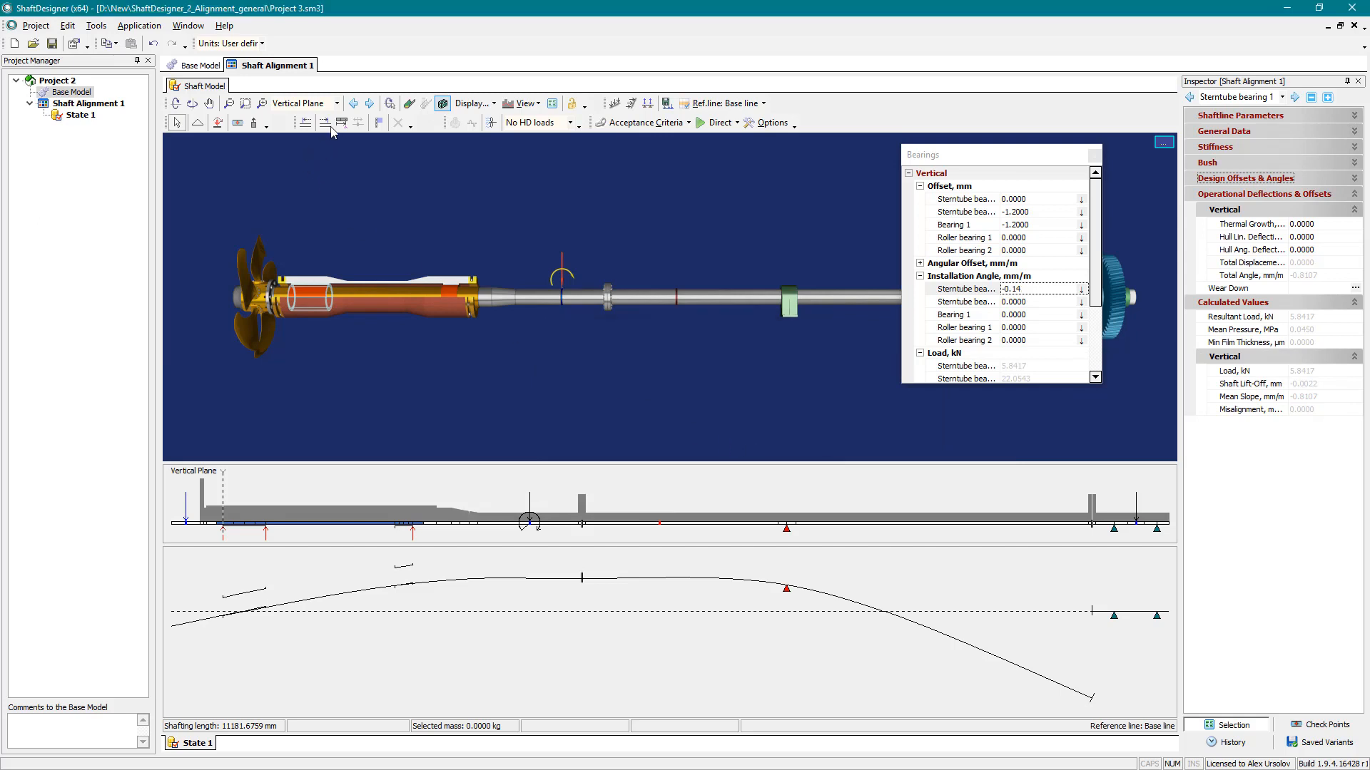
click(296, 103)
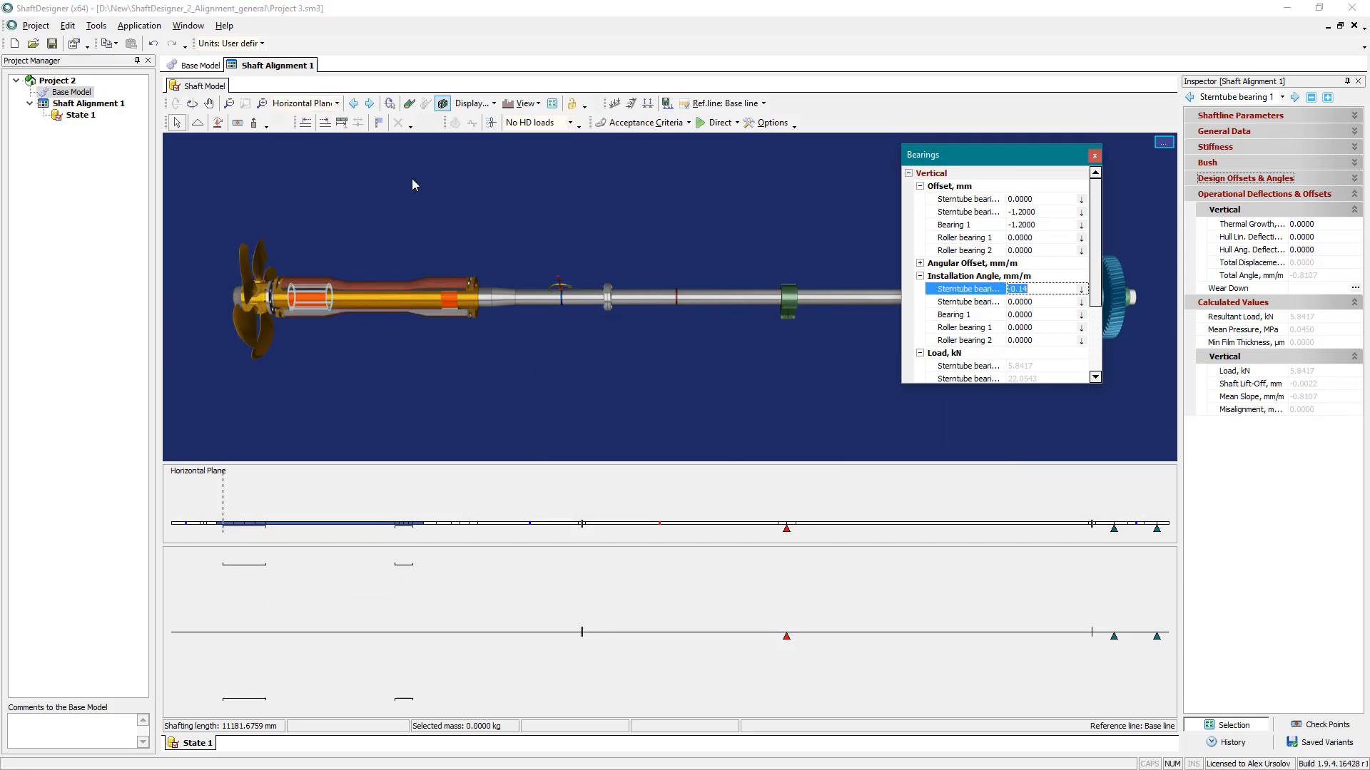
scroll(down, 3)
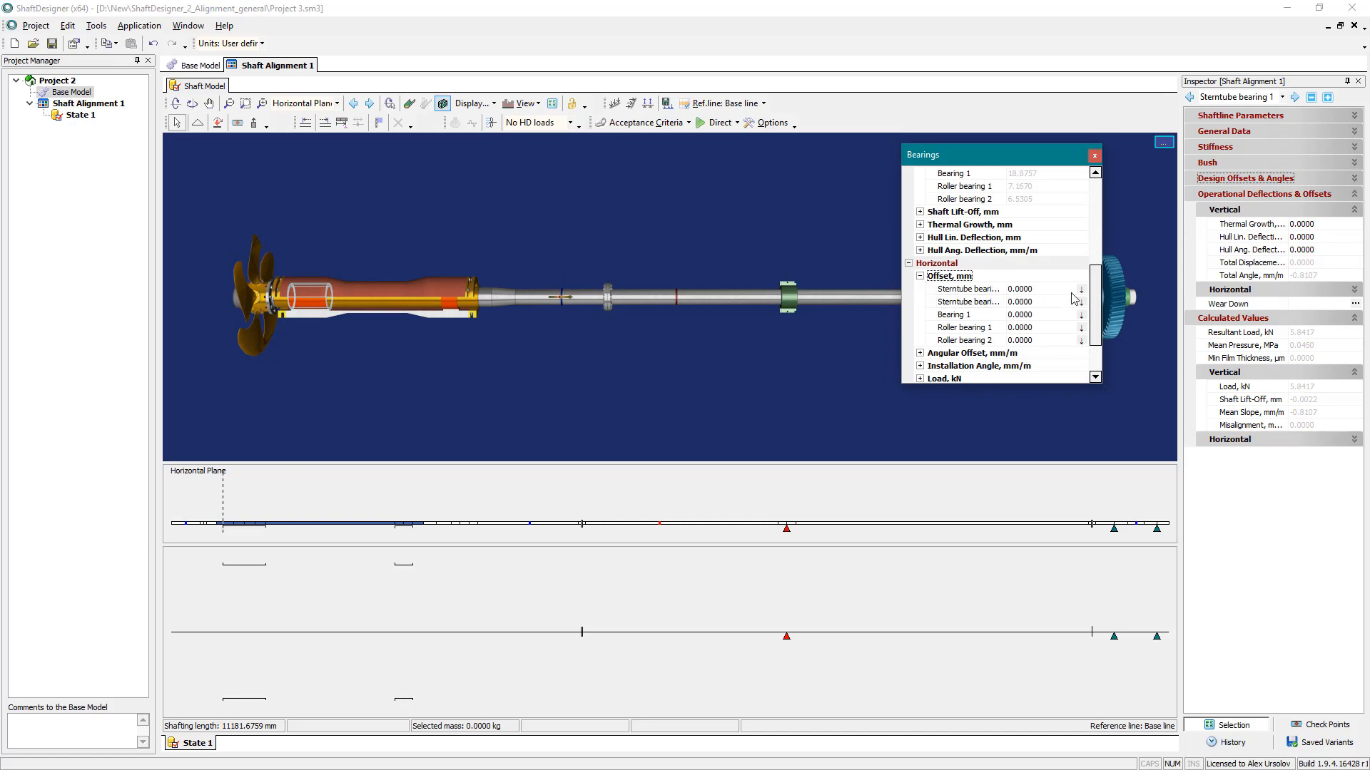
double_click(1019, 315)
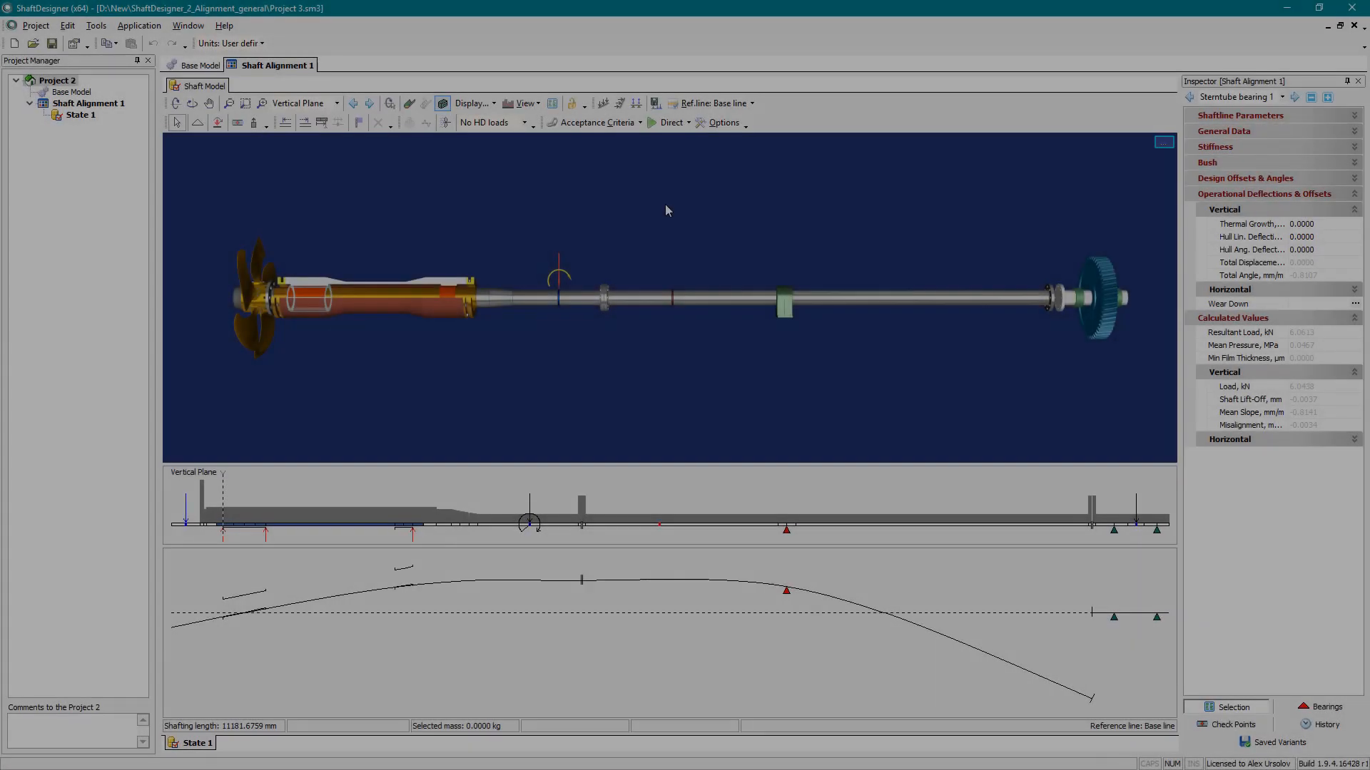
Step: Check the Reporting options for direct calculation, then run the Direct calculation for State 1
click(670, 122)
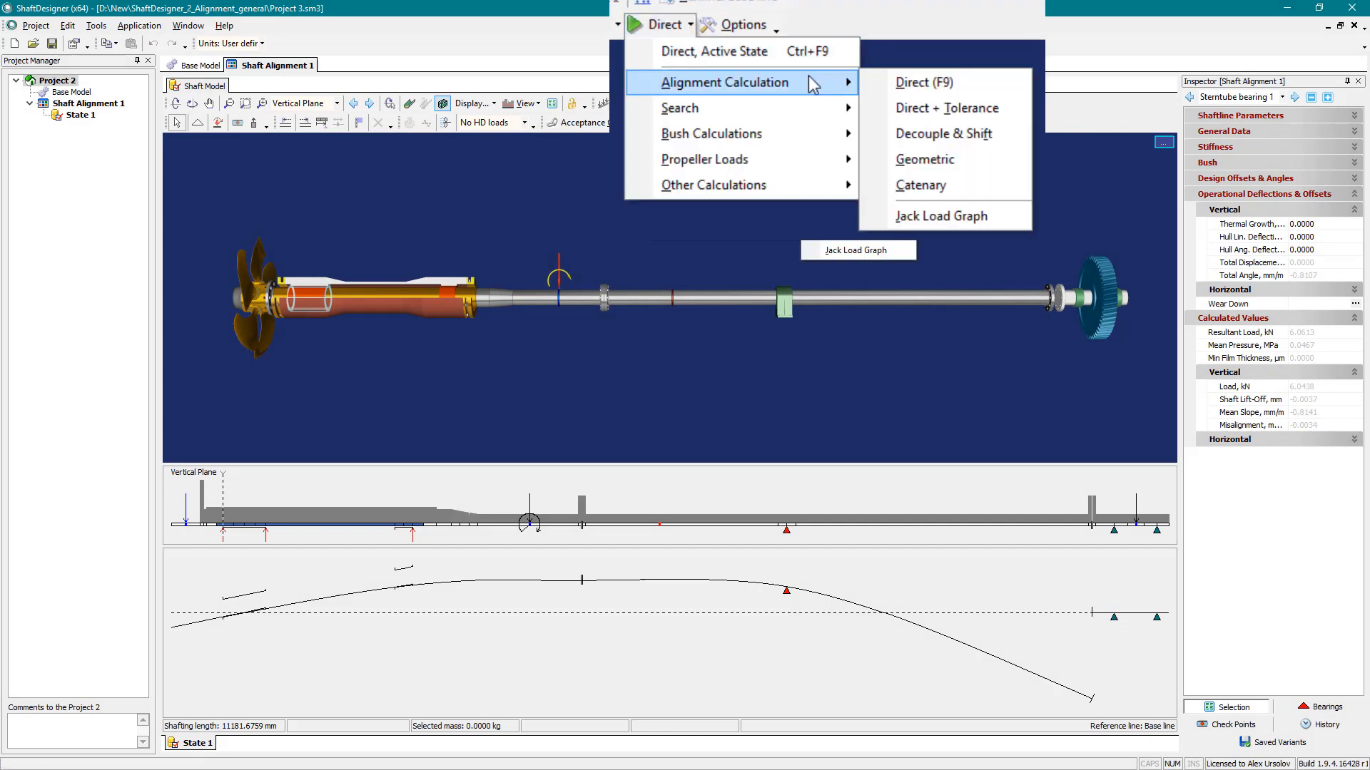
click(719, 122)
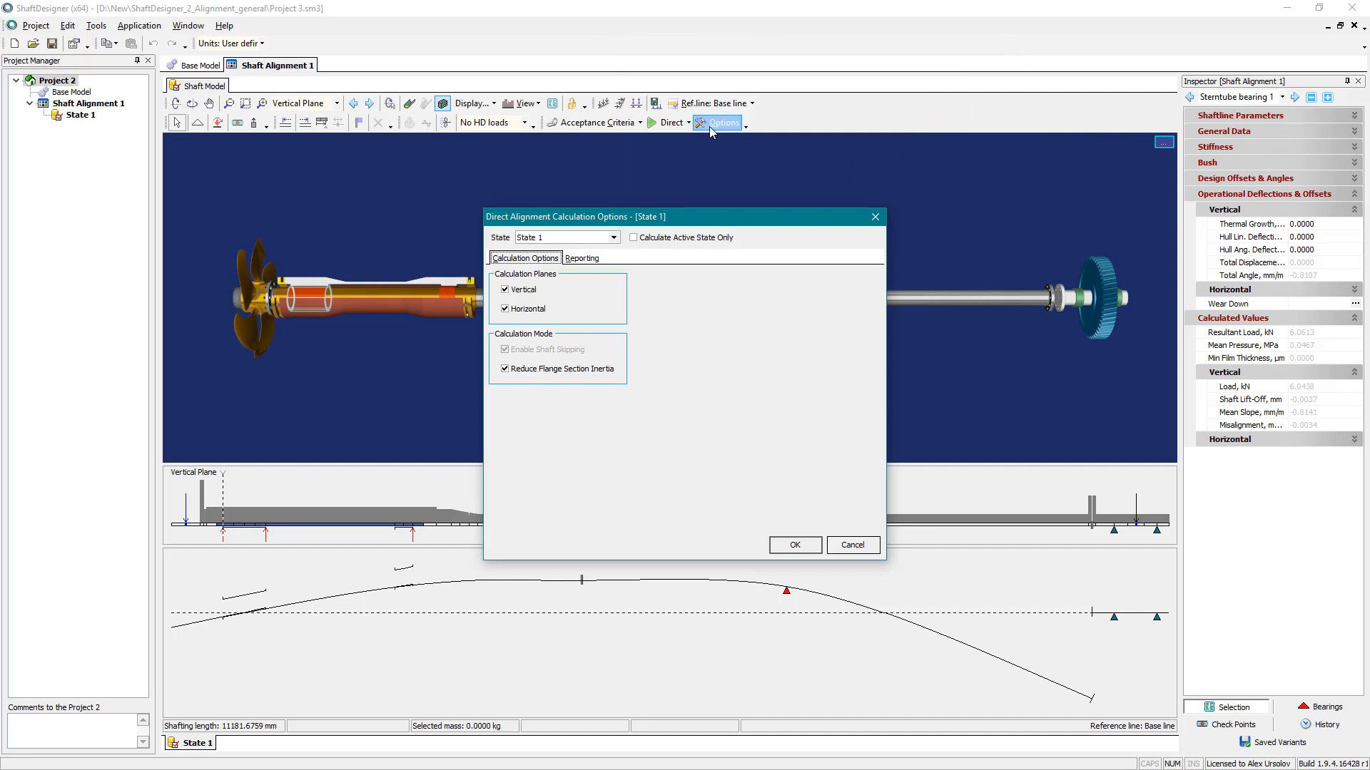
click(581, 257)
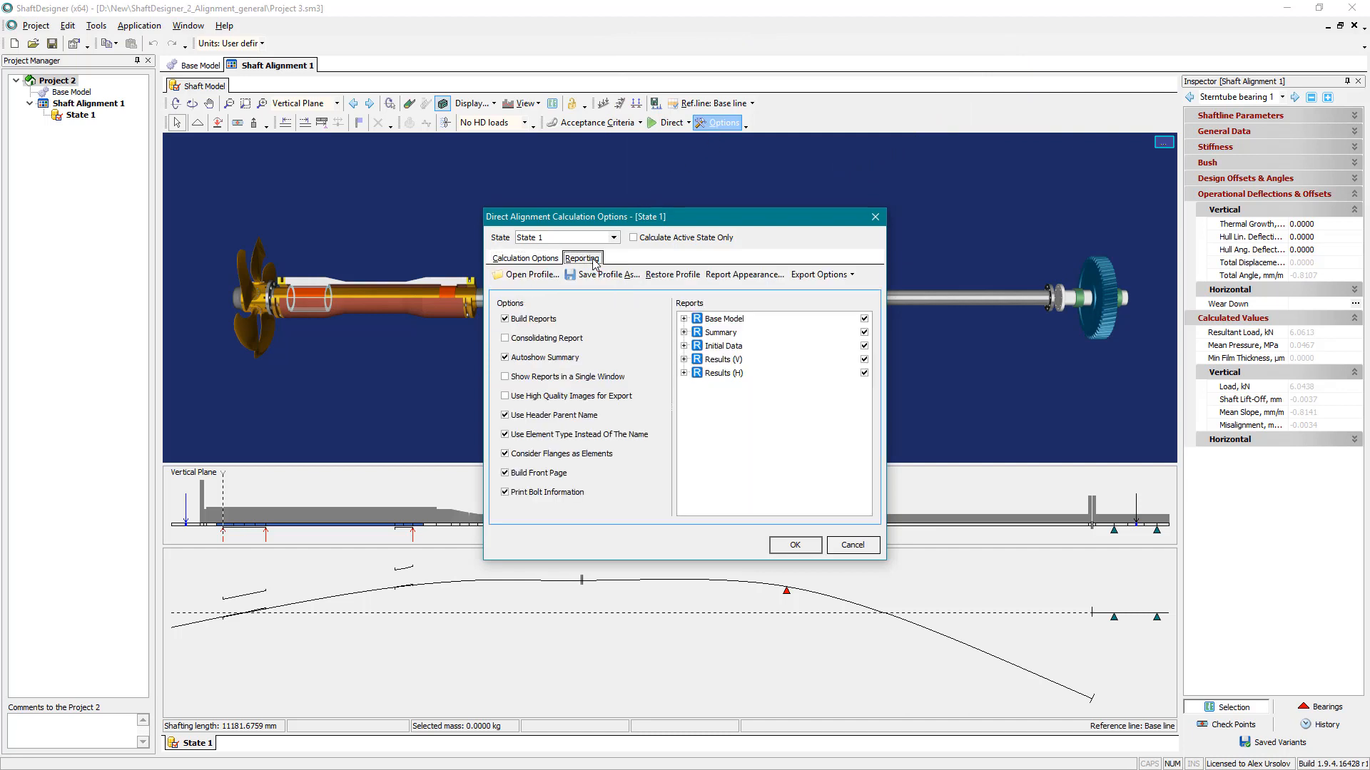
click(851, 545)
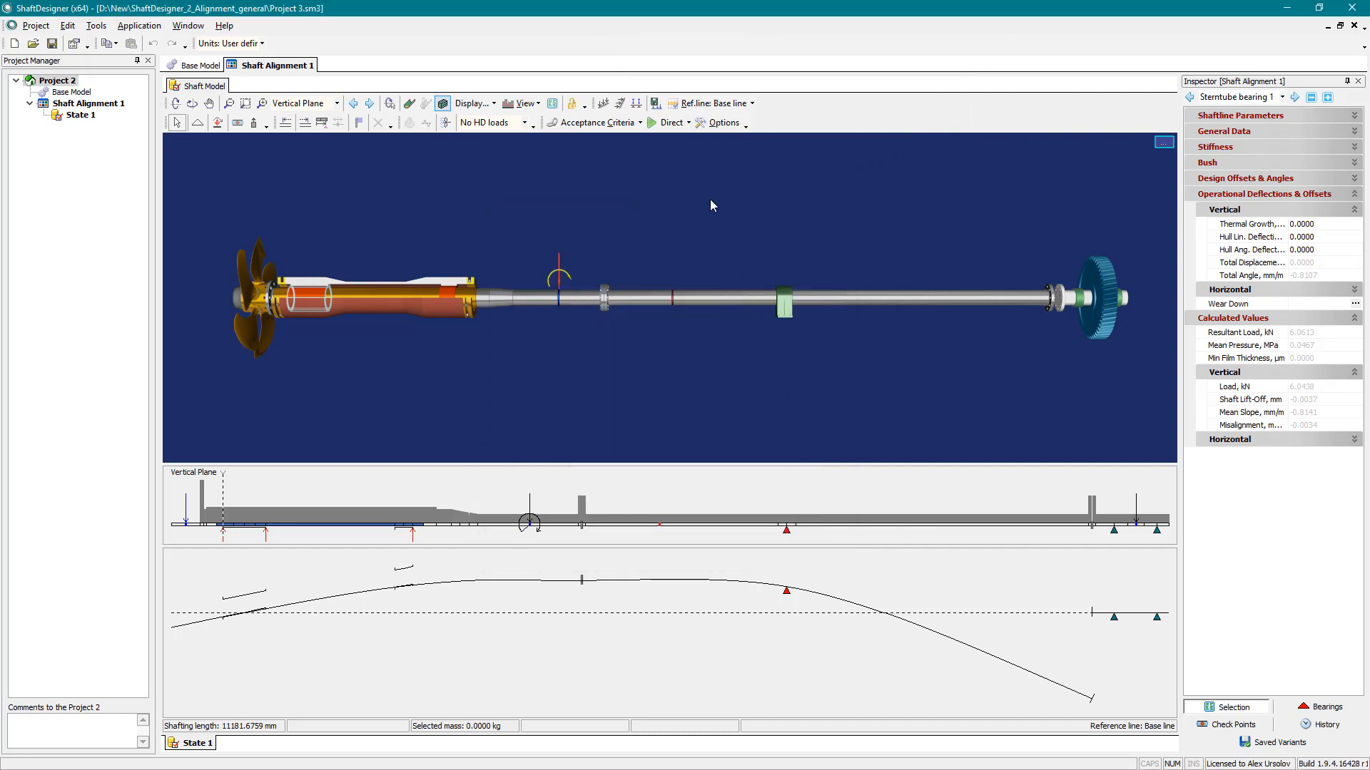
click(667, 122)
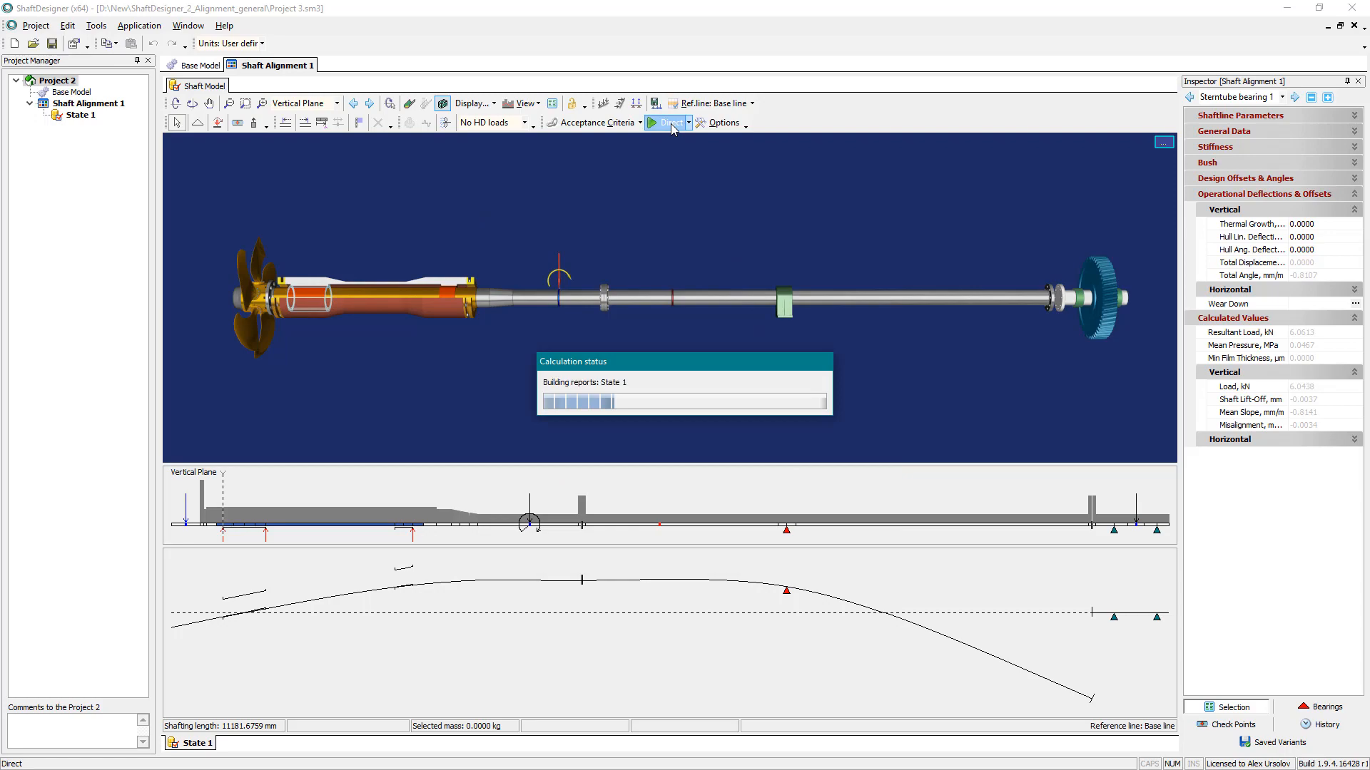
Step: Open State 1's Initial Data report and scroll through it and the No HD loads (V) report
click(665, 122)
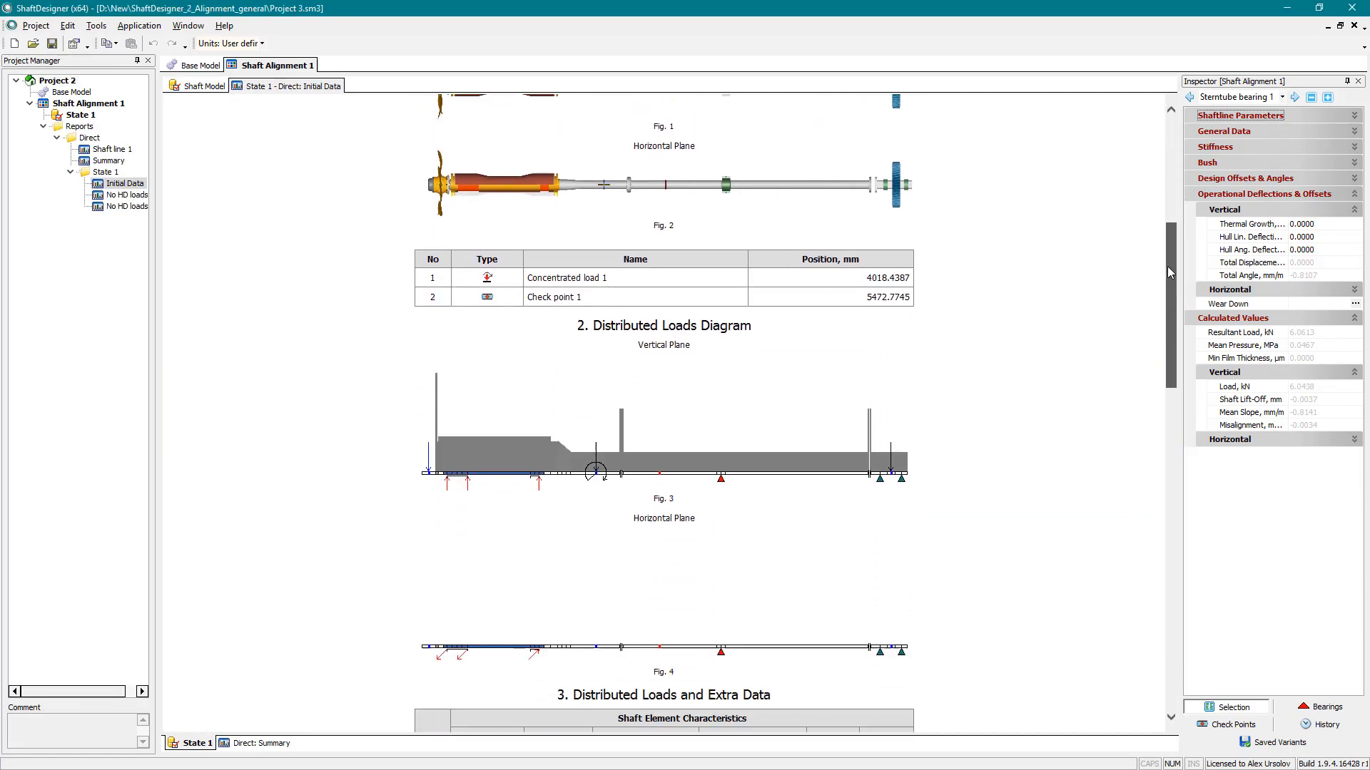
scroll(down, 3)
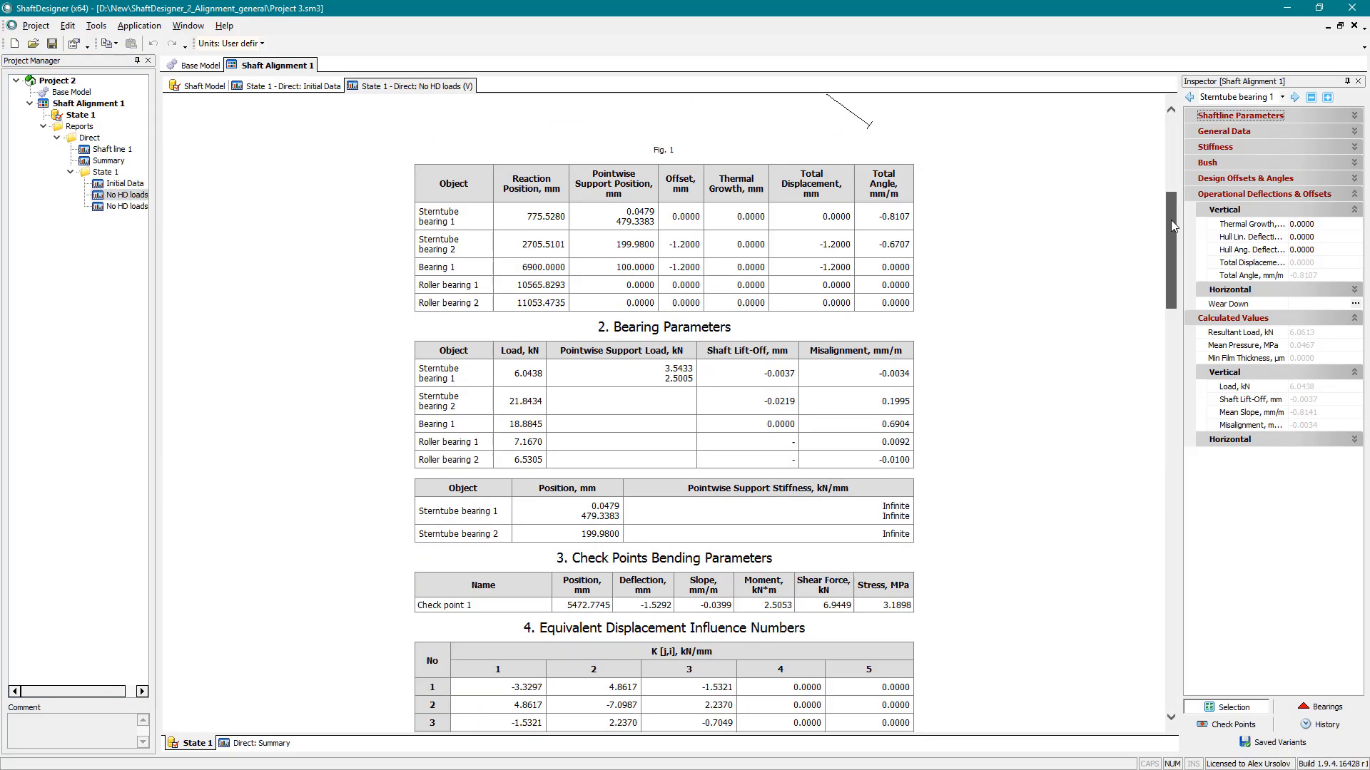
scroll(down, 3)
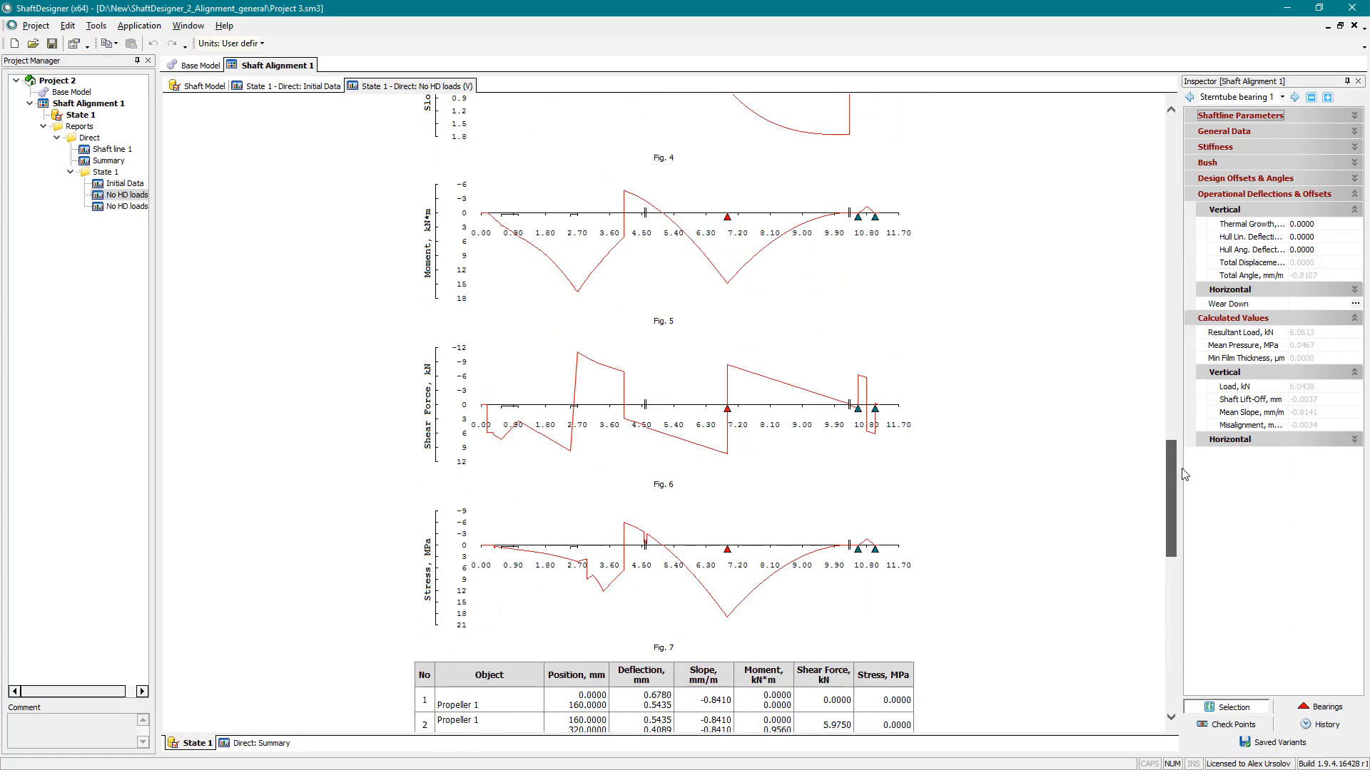